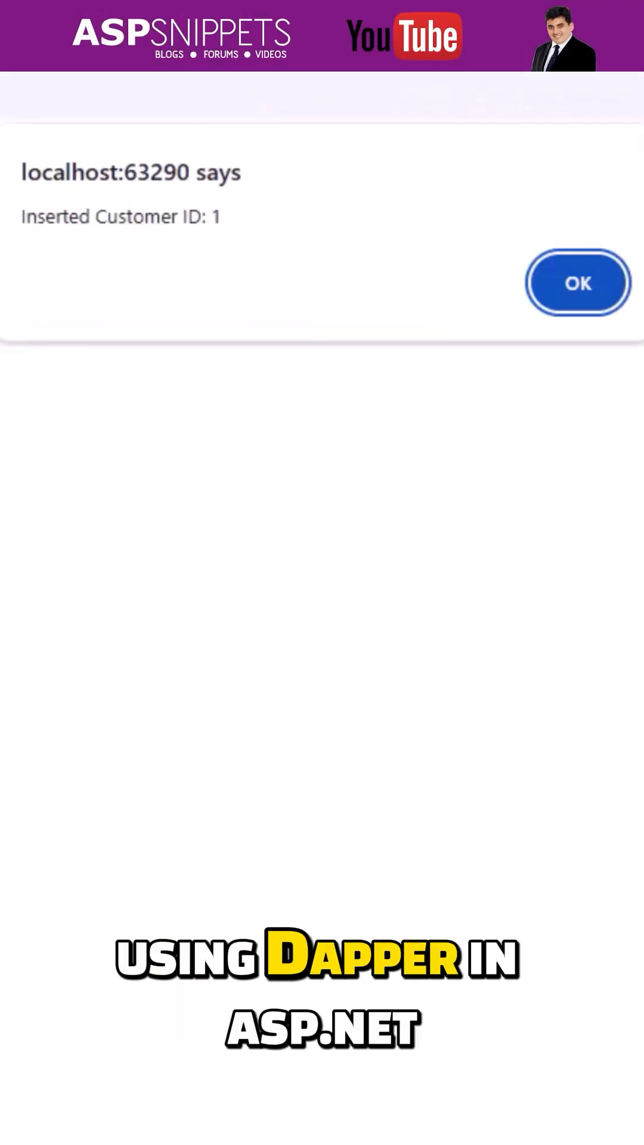
- Dismiss the 'Inserted Customer ID: 1' alert in Chrome
click(576, 282)
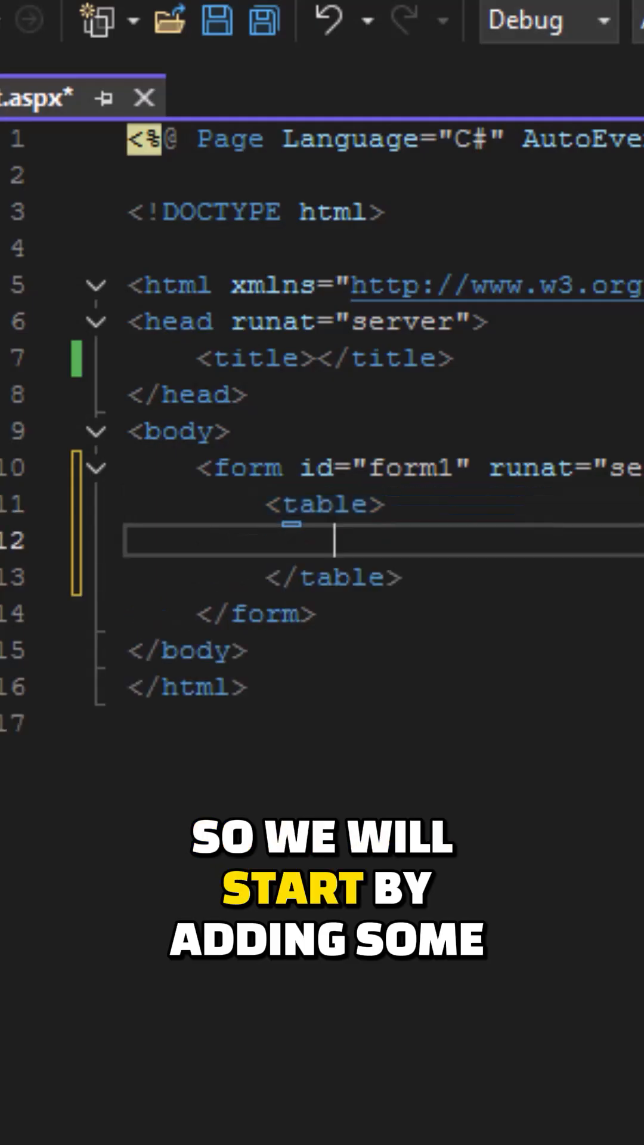
- Add the Name table row and start the 'Country:' row in the form markup
text(<tr><td></td></tr>)
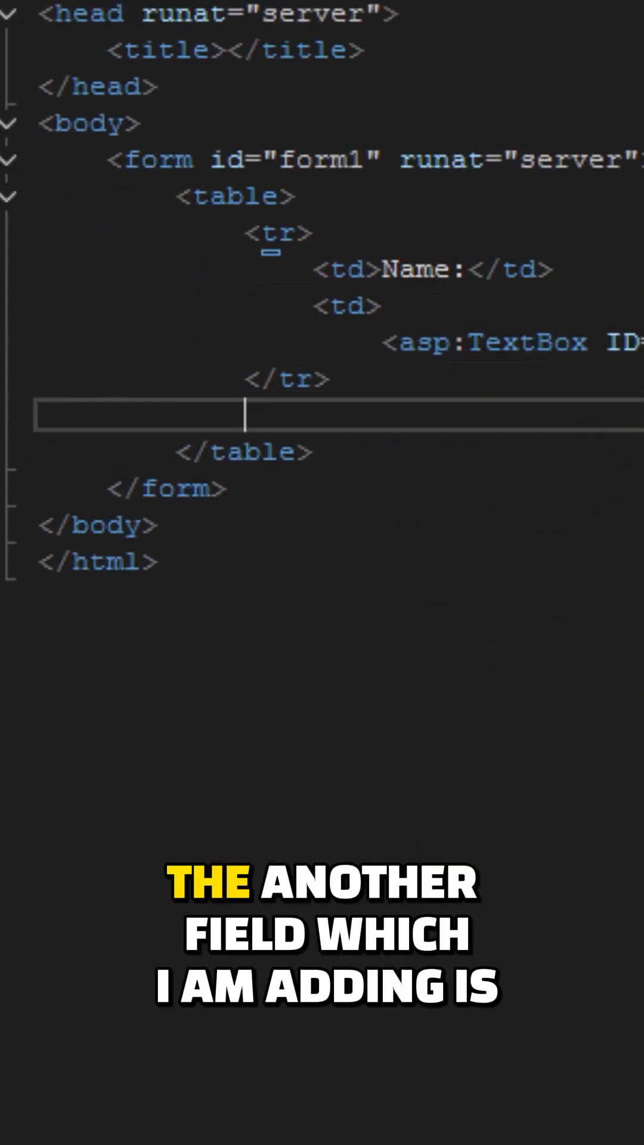
text(<tr><td>Country:</td>)
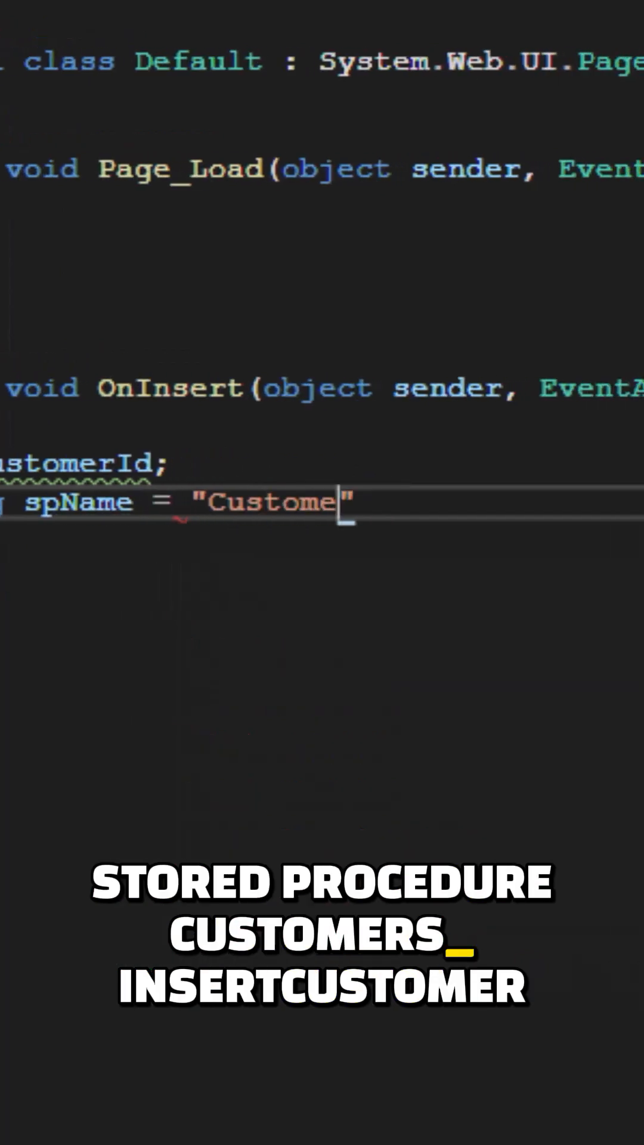
- Declare the connection string and a SqlConnection block, and read name from txtName
text(string const)
text((SqlConnection con)
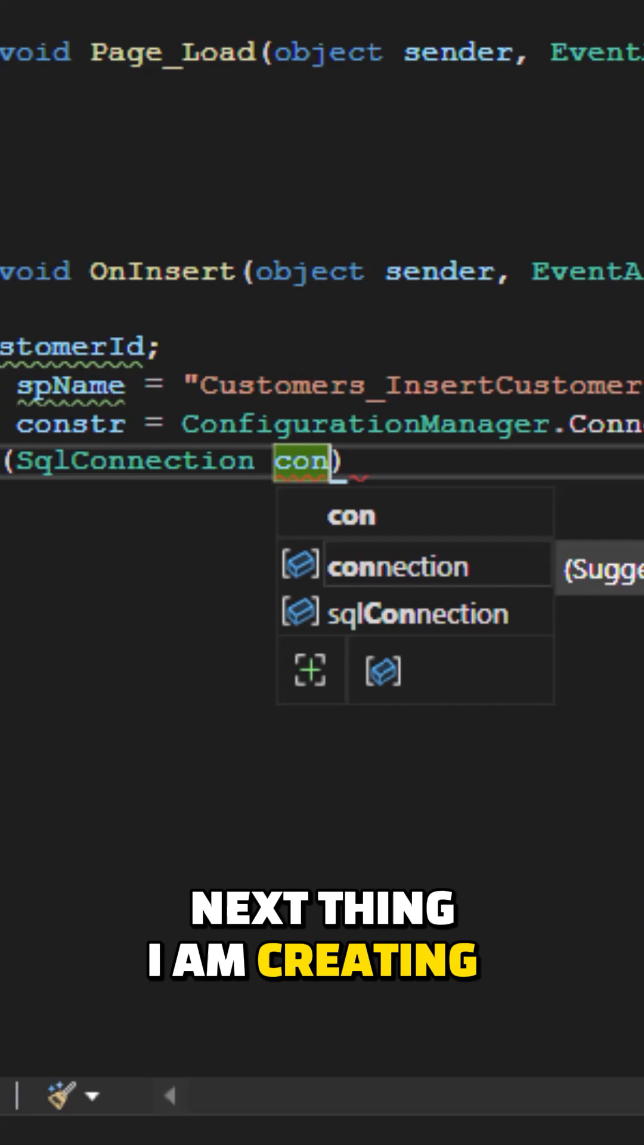
text(s)
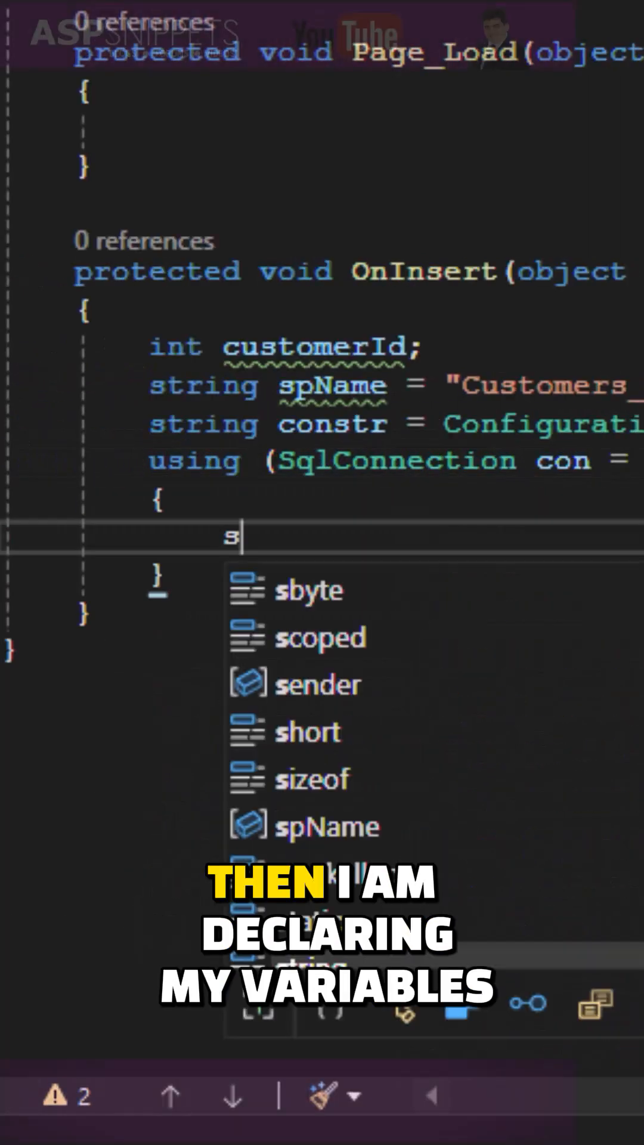
text(tring name = txt)
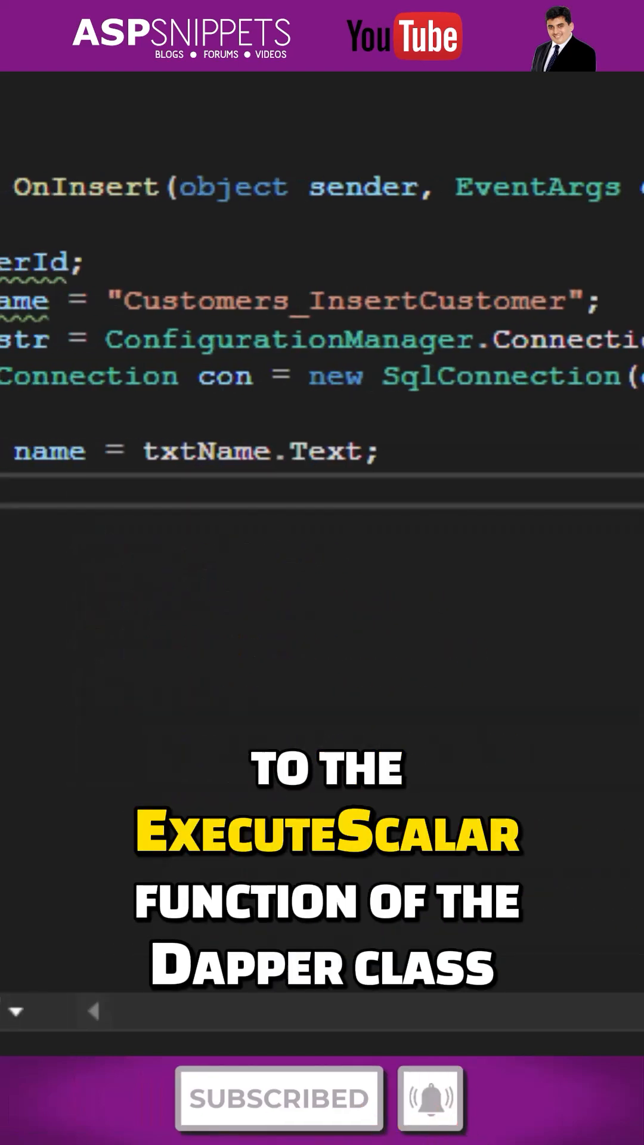
- Read country from ddlCountry and call ExecuteScalar with the stored procedure and parameters
text(string country = ddlCou)
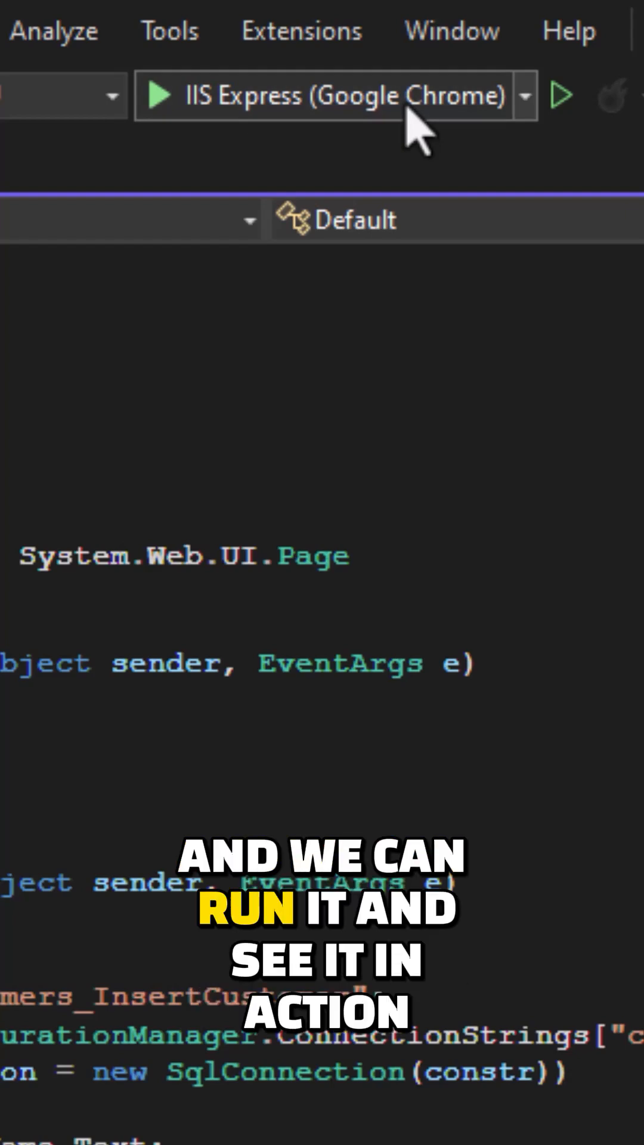
- Run the app with IIS Express in Google Chrome
click(154, 95)
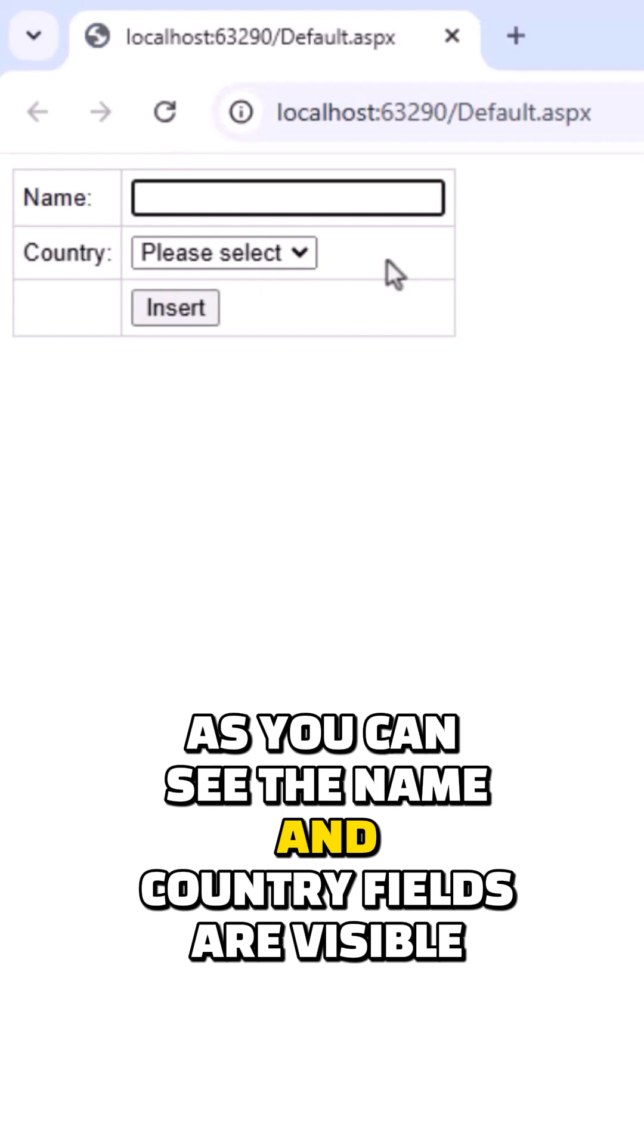
- Insert 'Mudassar Khan' from India, then run SELECT * FROM Customers to confirm ID 1
text(Mudassar Khan)
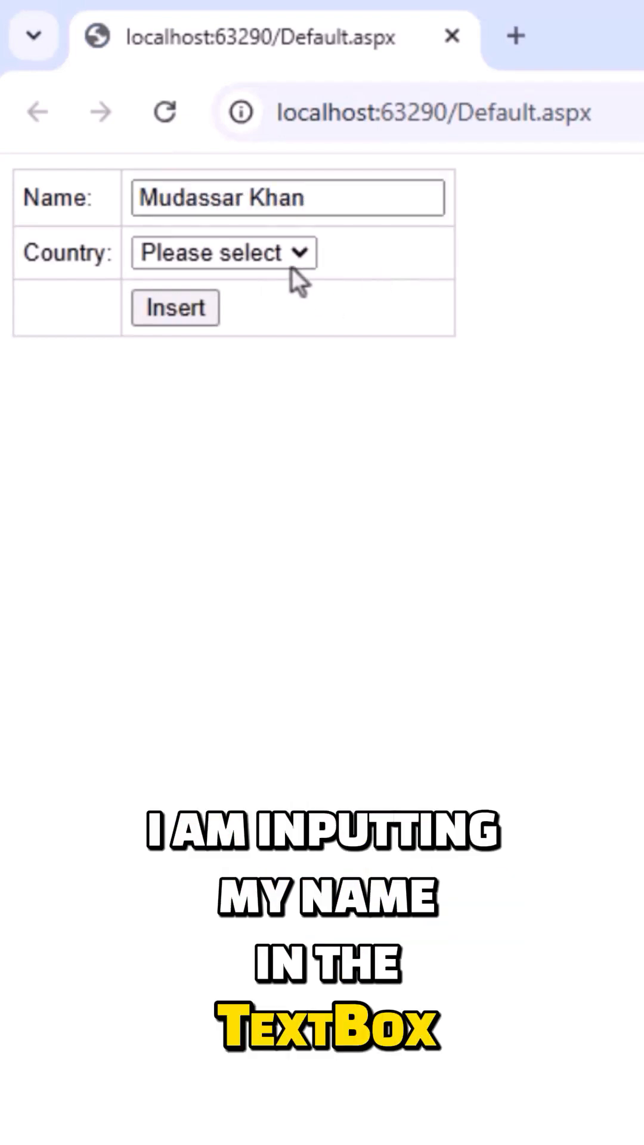
click(224, 252)
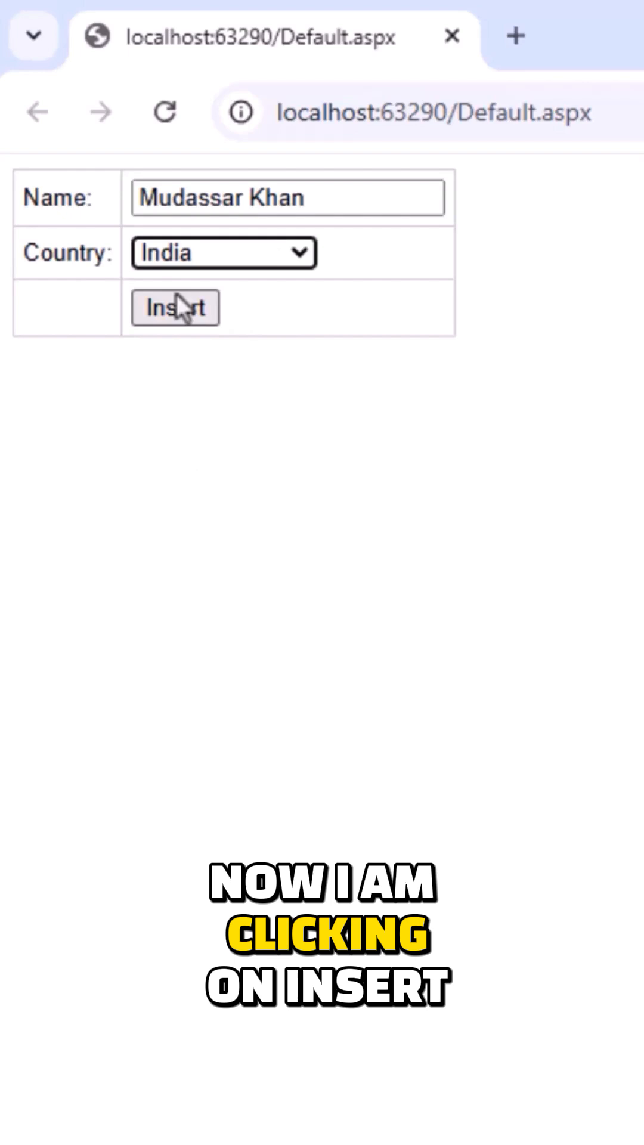
click(175, 307)
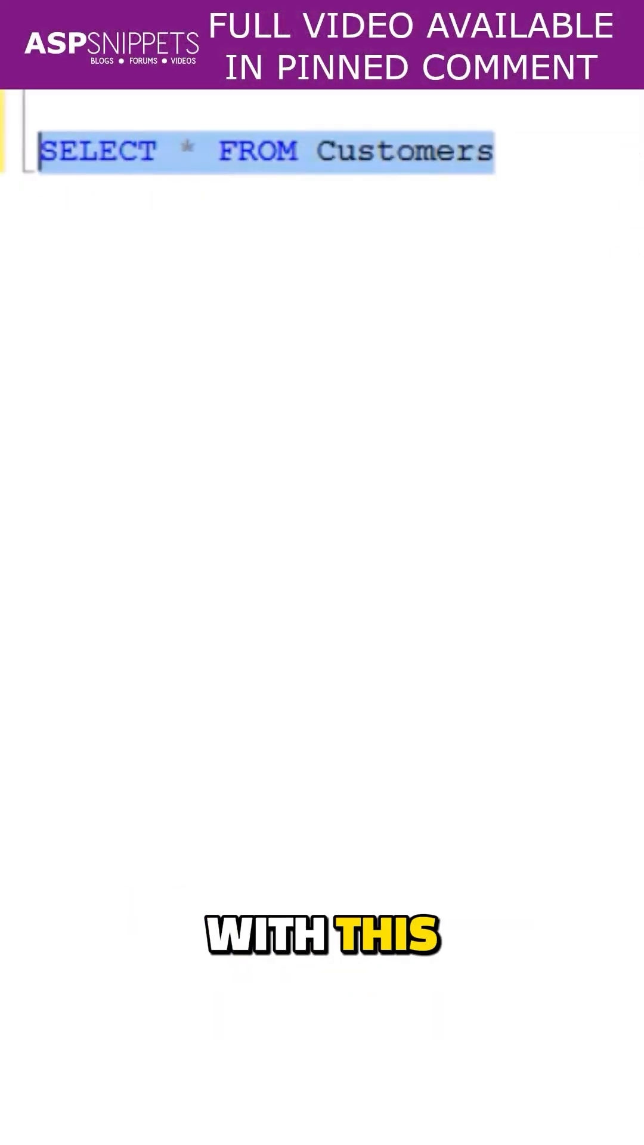
key(F5)
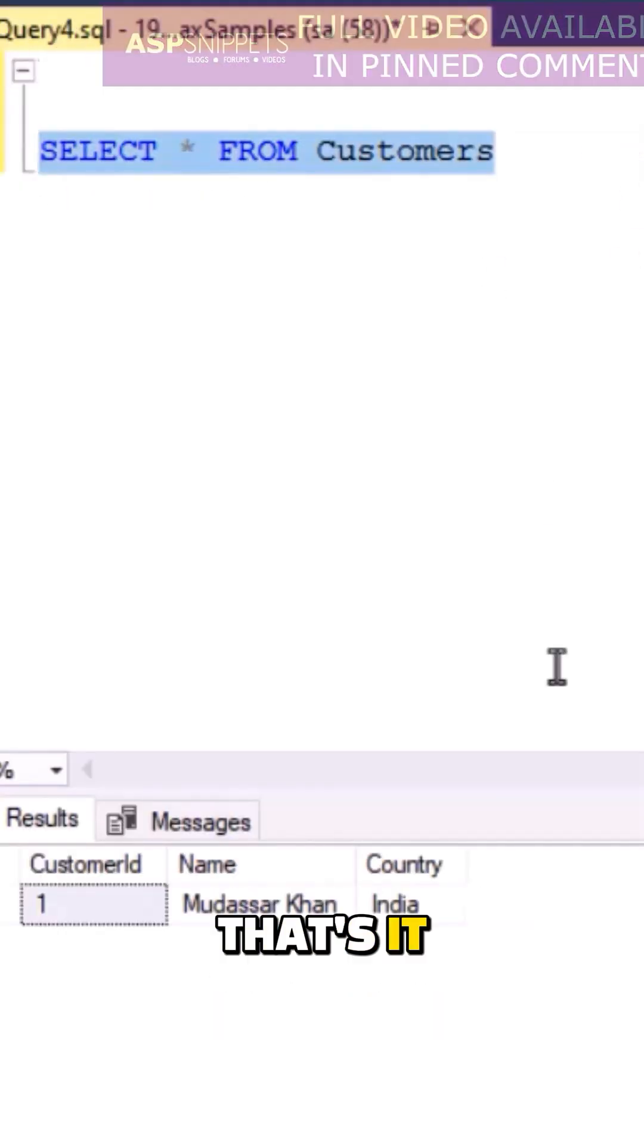